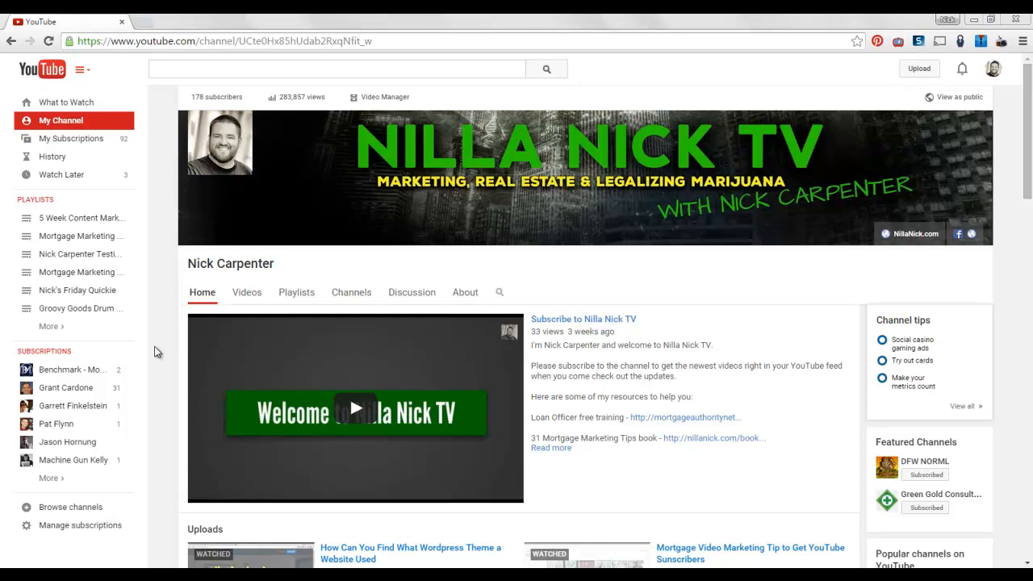
{"action": "mouse_move", "coordinate": [165, 355]}
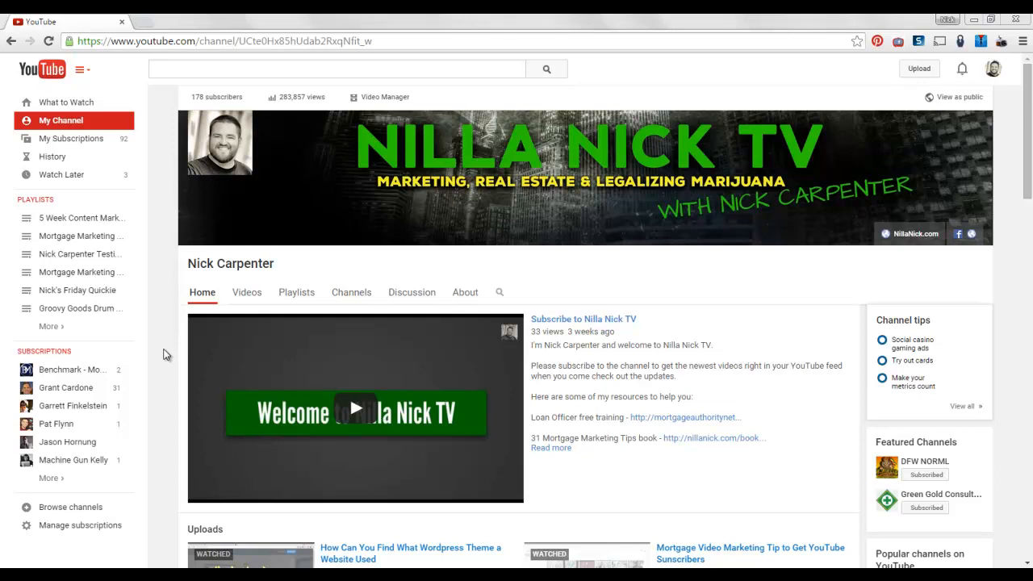
Expand a live card on the playing video, visit its package website, then return to the YouTube home feed
{"action": "scroll", "scroll_direction": "down", "scroll_amount": 3}
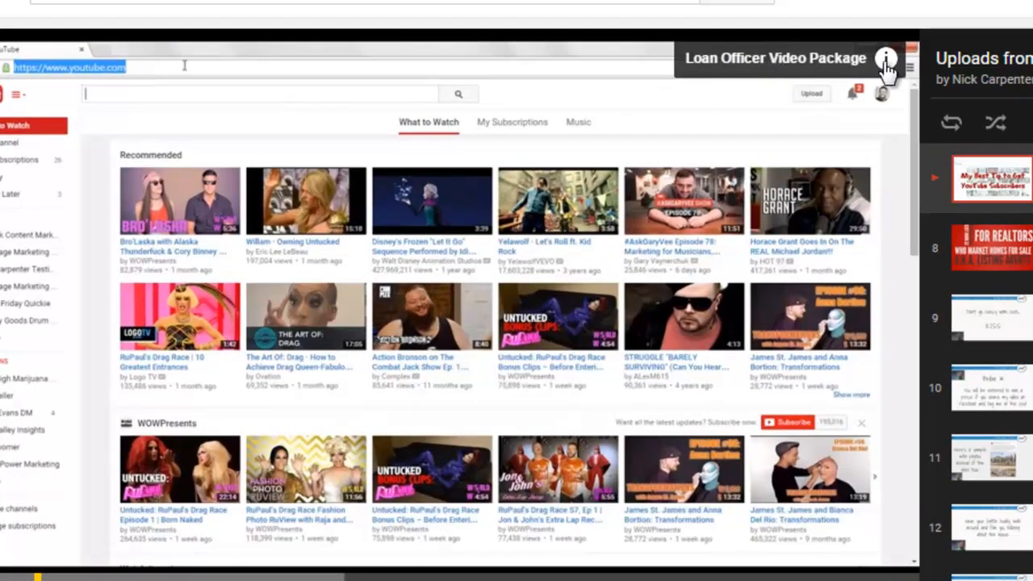
{"action": "left_click", "coordinate": [886, 58]}
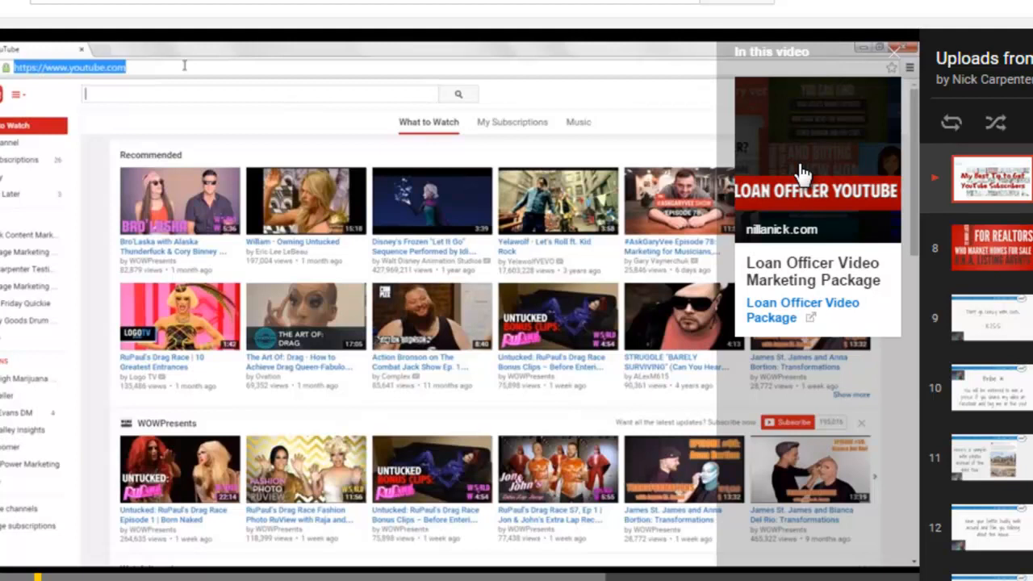
{"action": "mouse_move", "coordinate": [831, 294]}
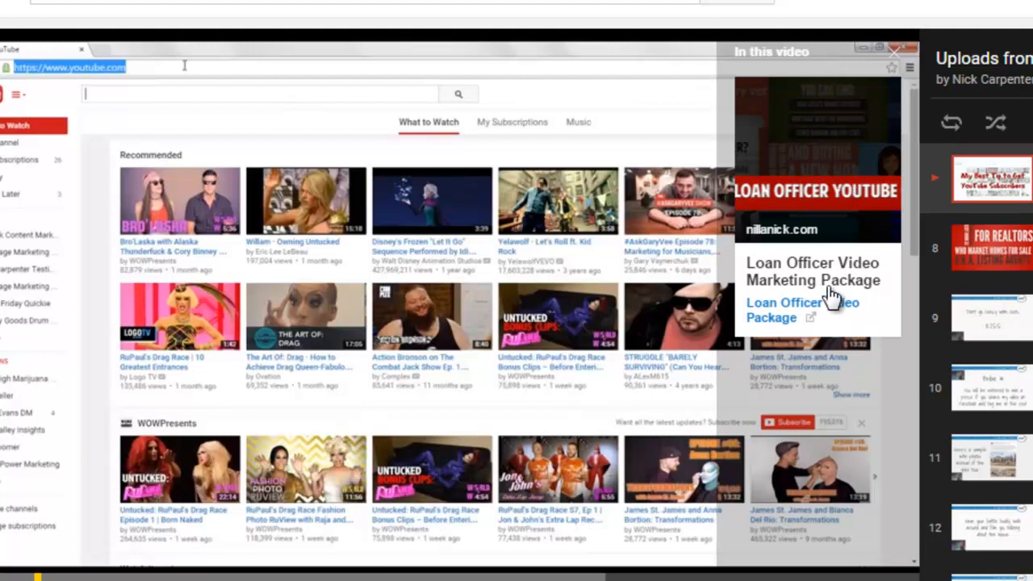
{"action": "left_click", "coordinate": [802, 310]}
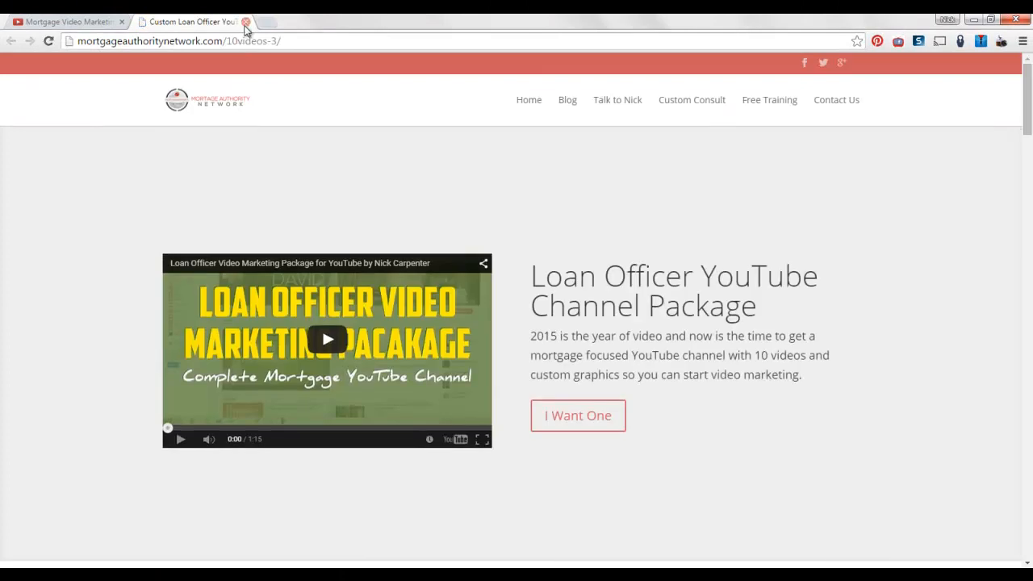
{"action": "left_click", "coordinate": [246, 22]}
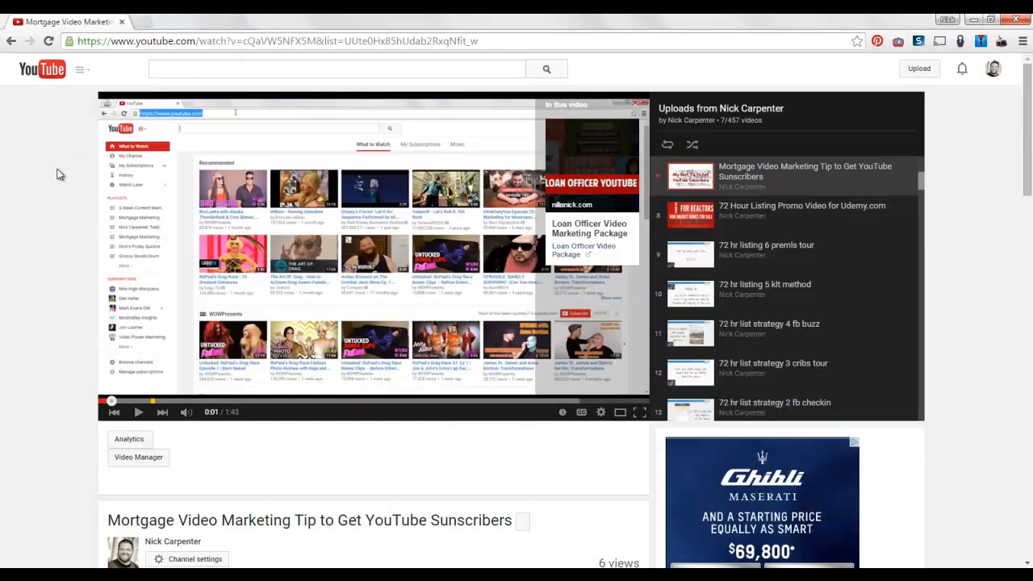
{"action": "left_click", "coordinate": [41, 68]}
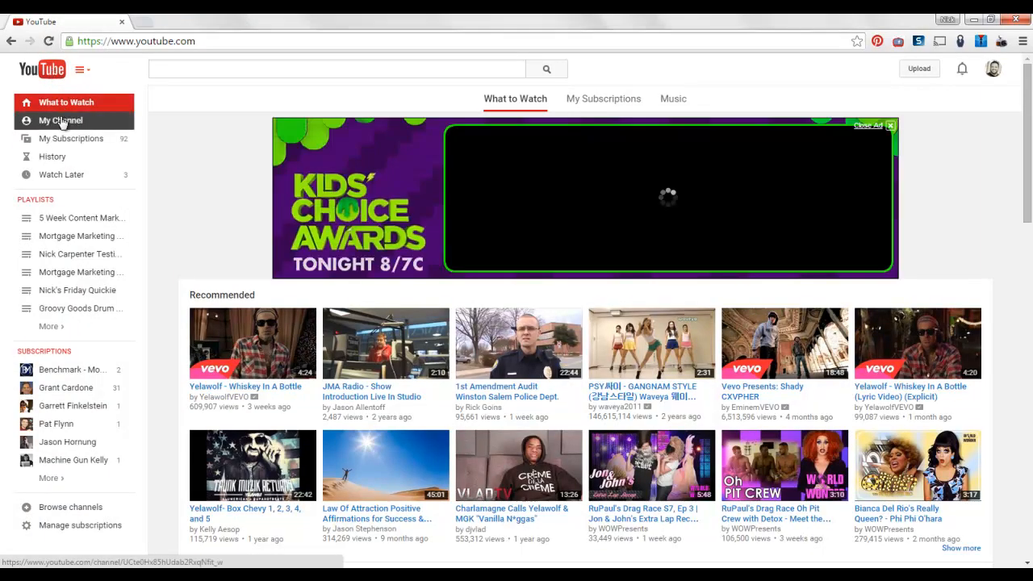
Go from My Channel to Creator Studio's Video Manager and locate the Loan Officer Video Marketing Package video
{"action": "left_click", "coordinate": [61, 119]}
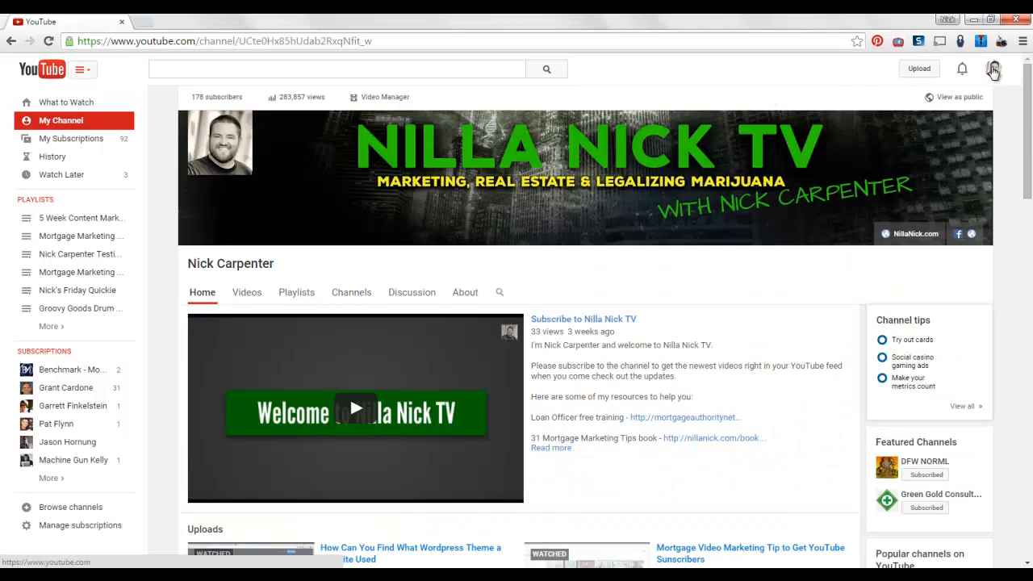
{"action": "left_click", "coordinate": [994, 68]}
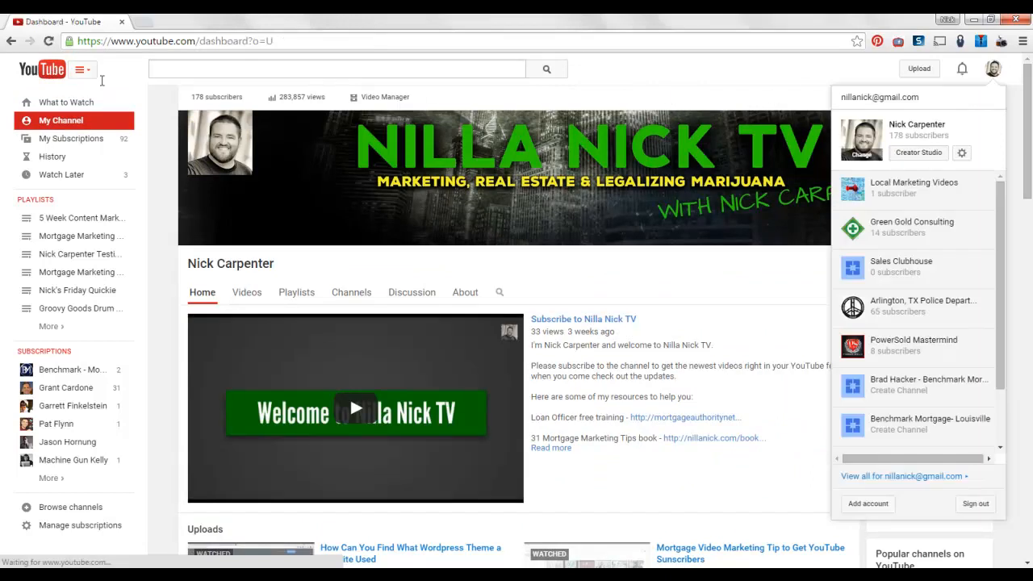
{"action": "left_click", "coordinate": [917, 151]}
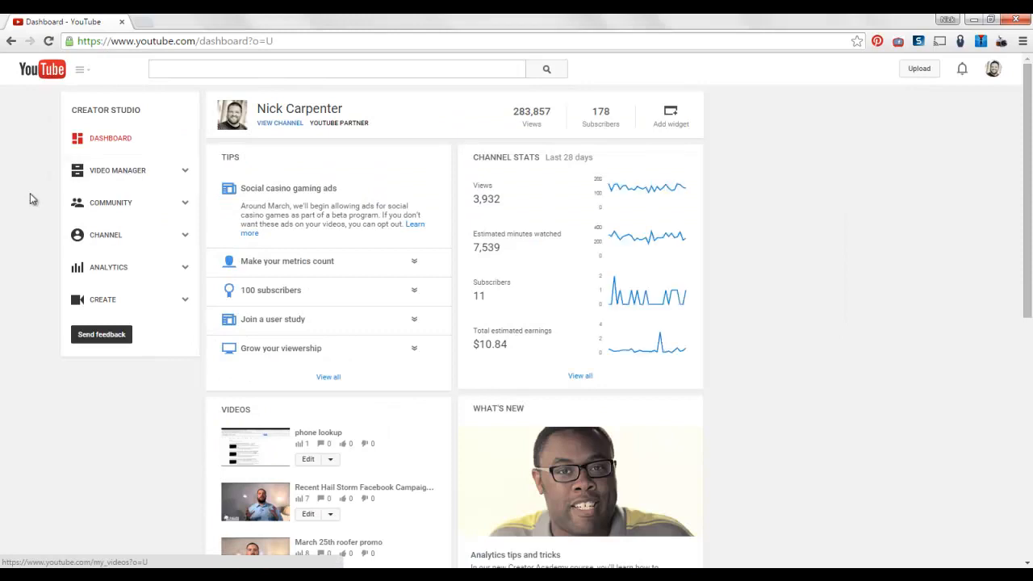
{"action": "left_click", "coordinate": [117, 171]}
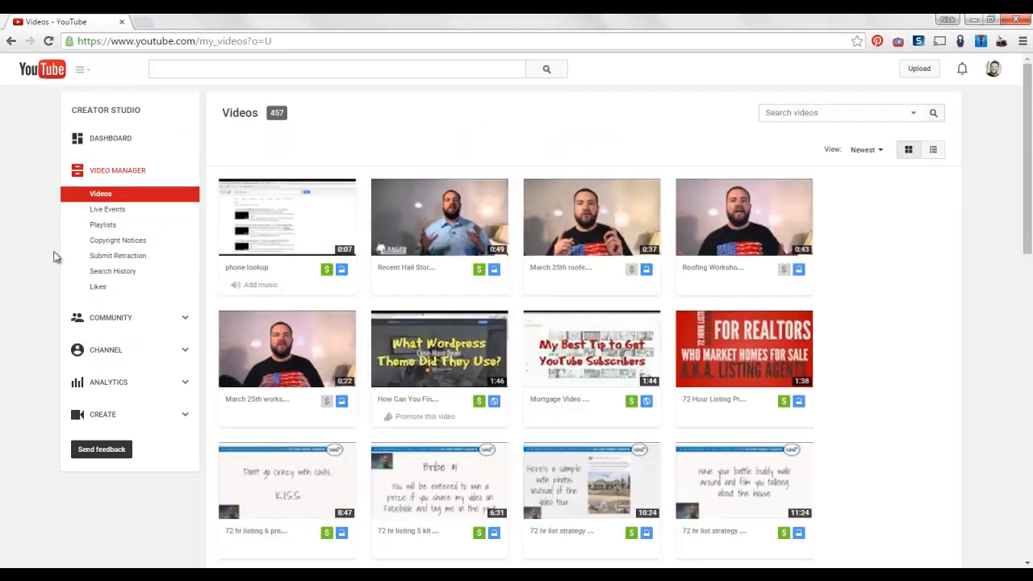
{"action": "scroll", "scroll_direction": "down", "scroll_amount": 3}
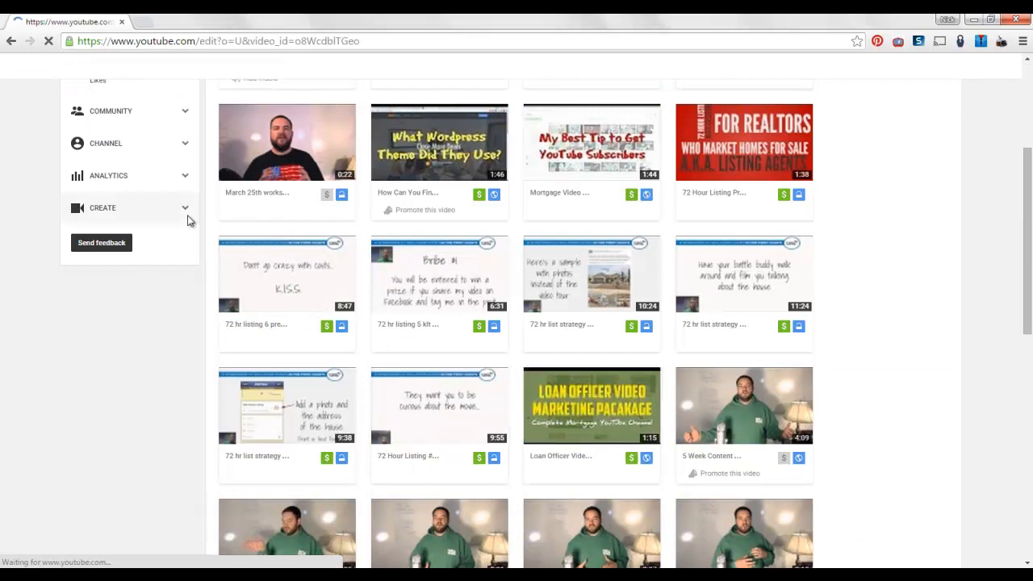
Show the Cards section of the video editor with the list of card types to add
{"action": "left_click", "coordinate": [591, 405]}
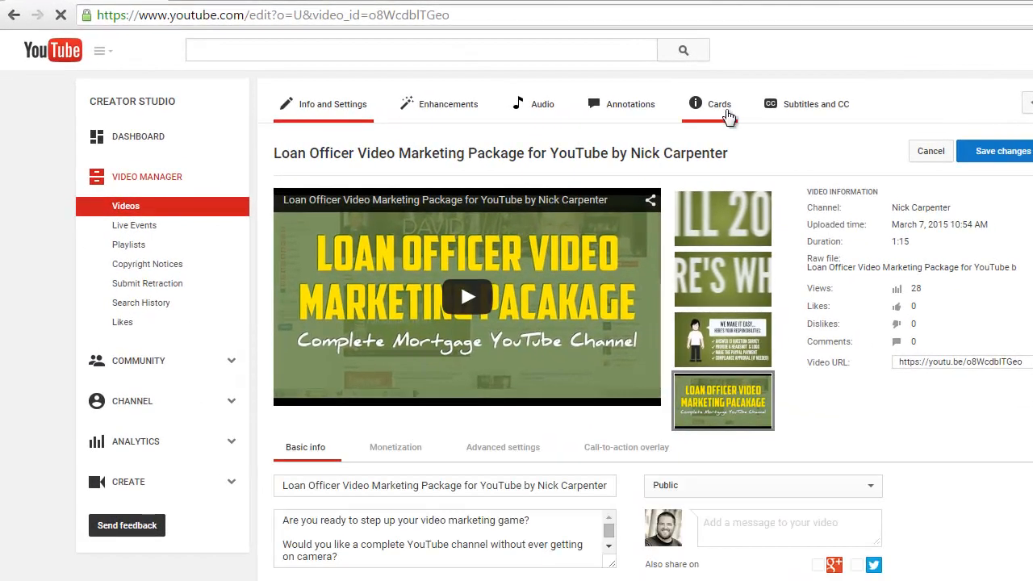
{"action": "mouse_move", "coordinate": [726, 113]}
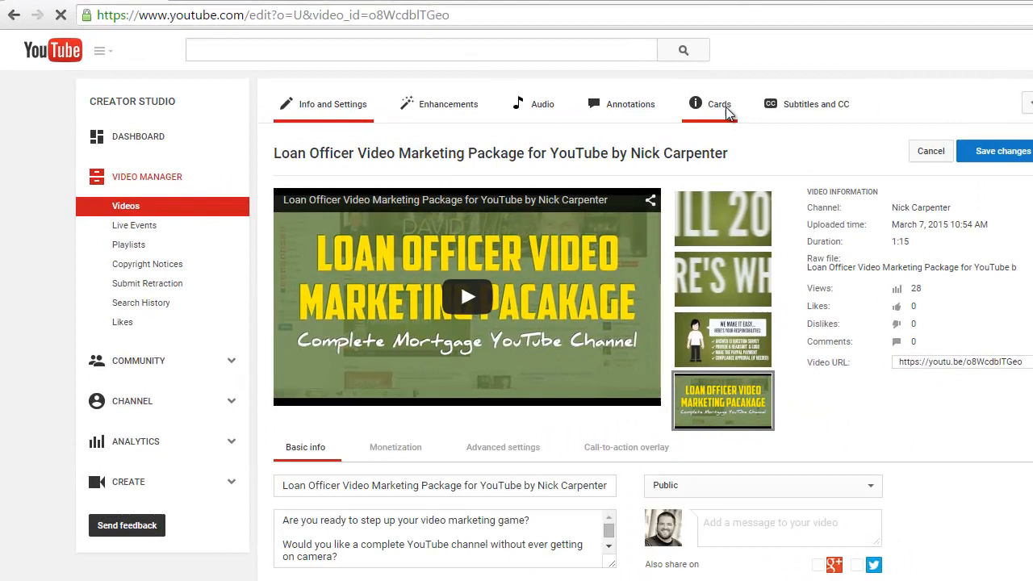
{"action": "left_click", "coordinate": [718, 103]}
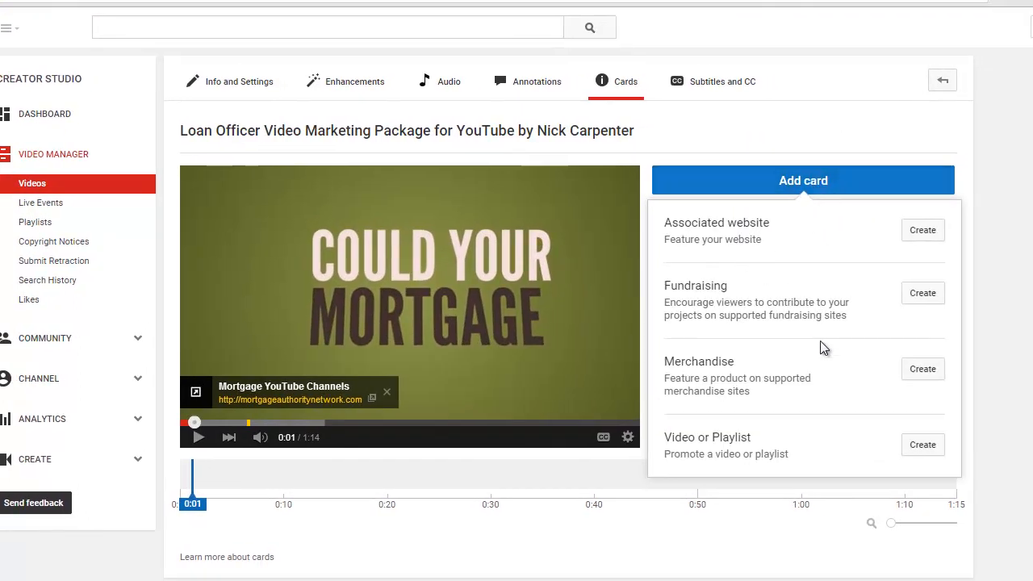
{"action": "mouse_move", "coordinate": [826, 397]}
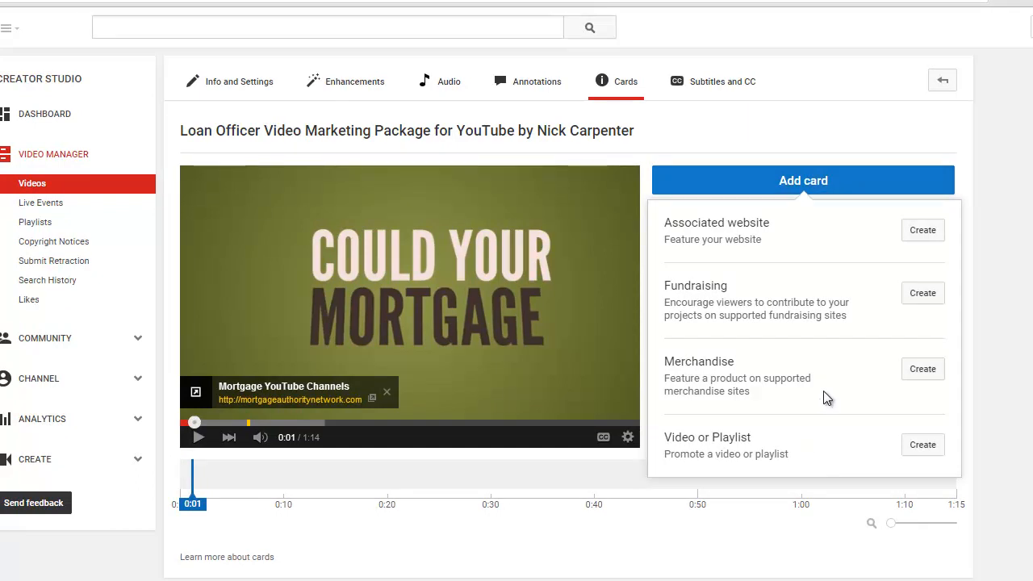
{"action": "mouse_move", "coordinate": [831, 396]}
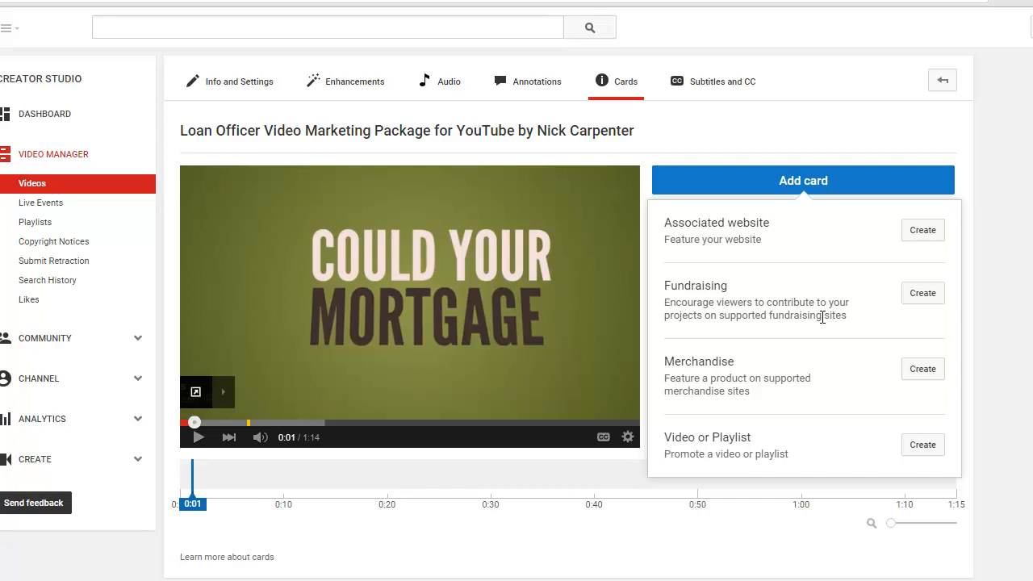
{"action": "mouse_move", "coordinate": [739, 229]}
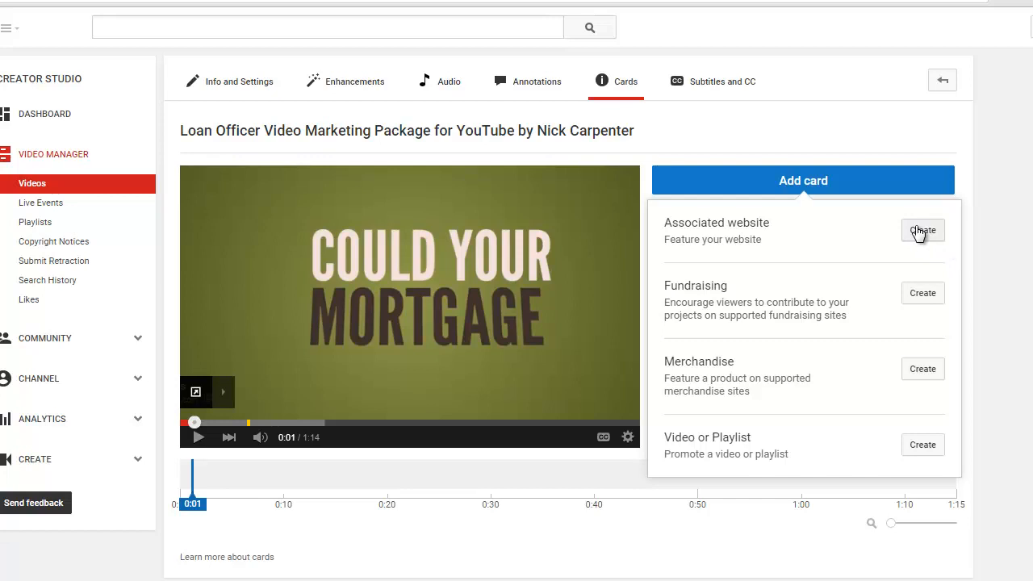
{"action": "left_click", "coordinate": [923, 229]}
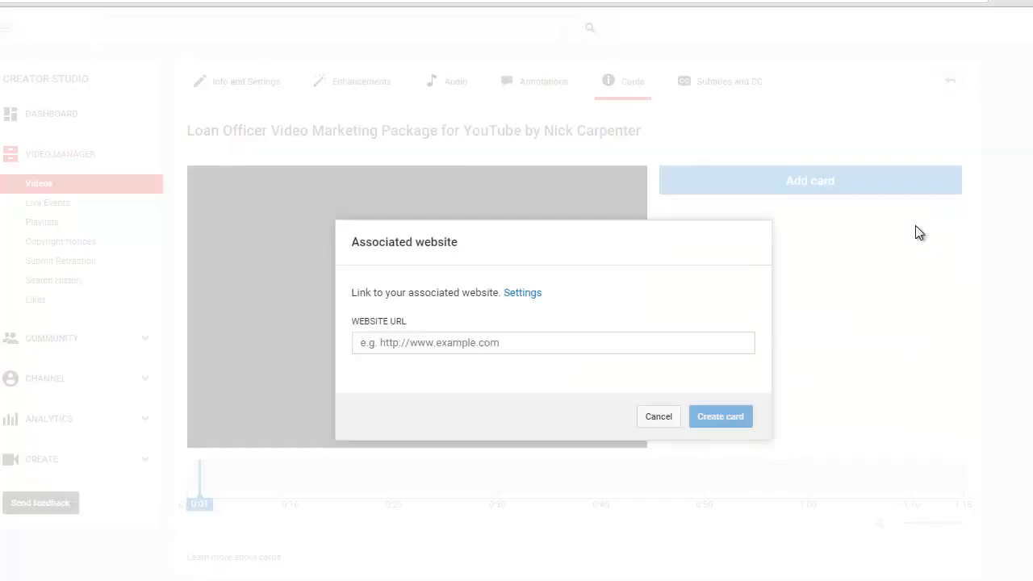
{"action": "mouse_move", "coordinate": [620, 313]}
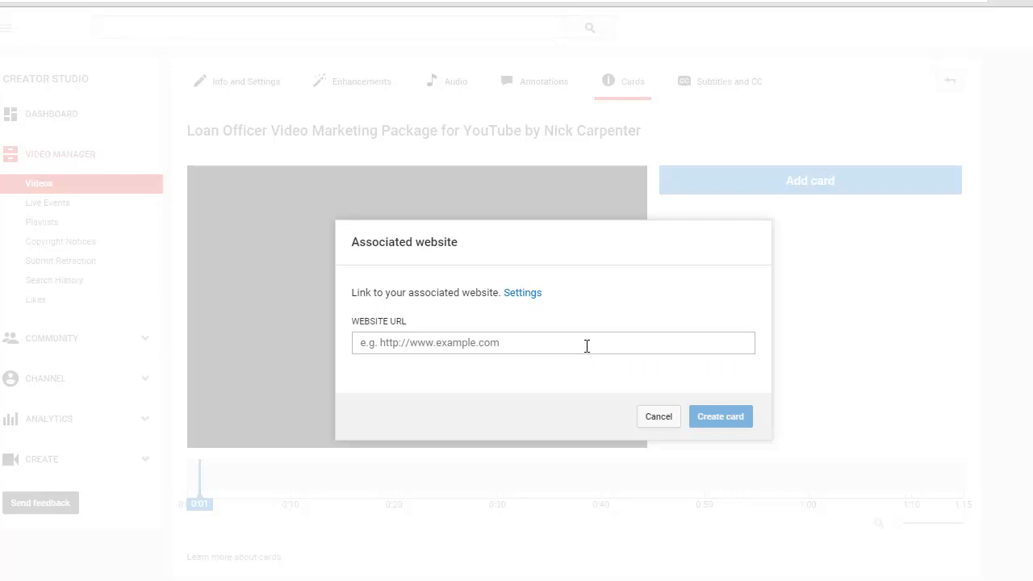
{"action": "type", "text": "httpa"}
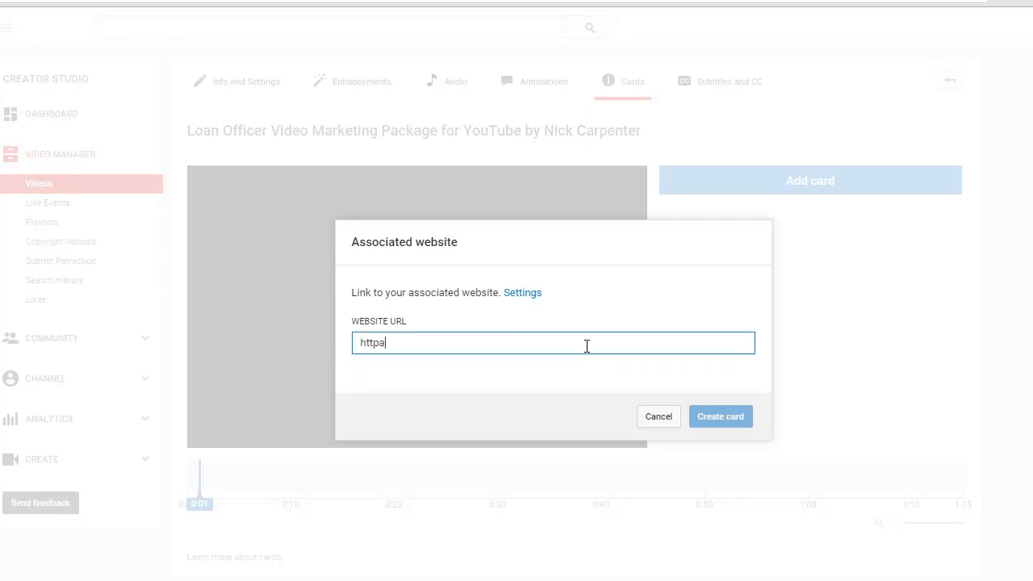
{"action": "type", "text": "http://nillanick.com/loyoutube"}
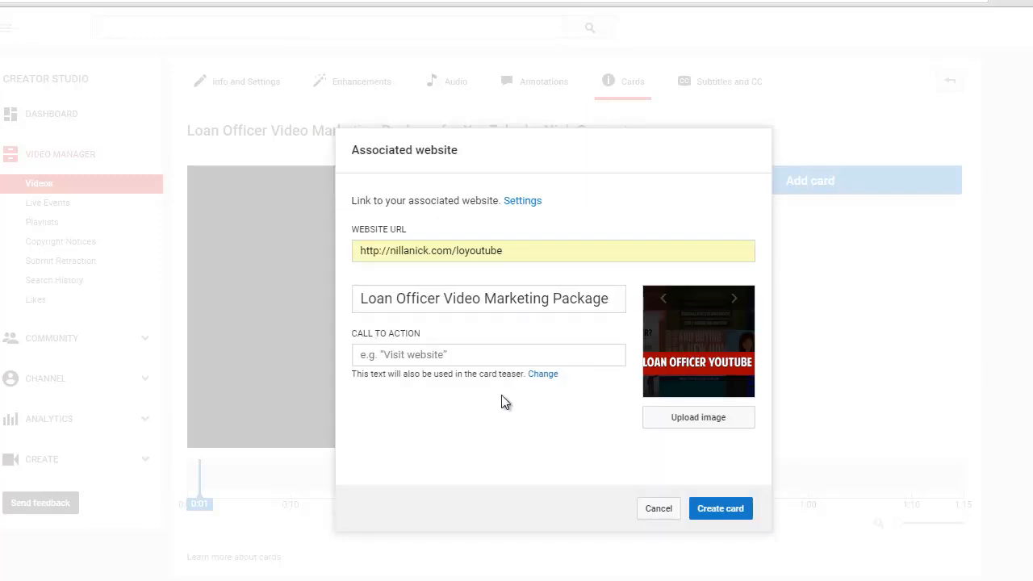
{"action": "mouse_move", "coordinate": [500, 419]}
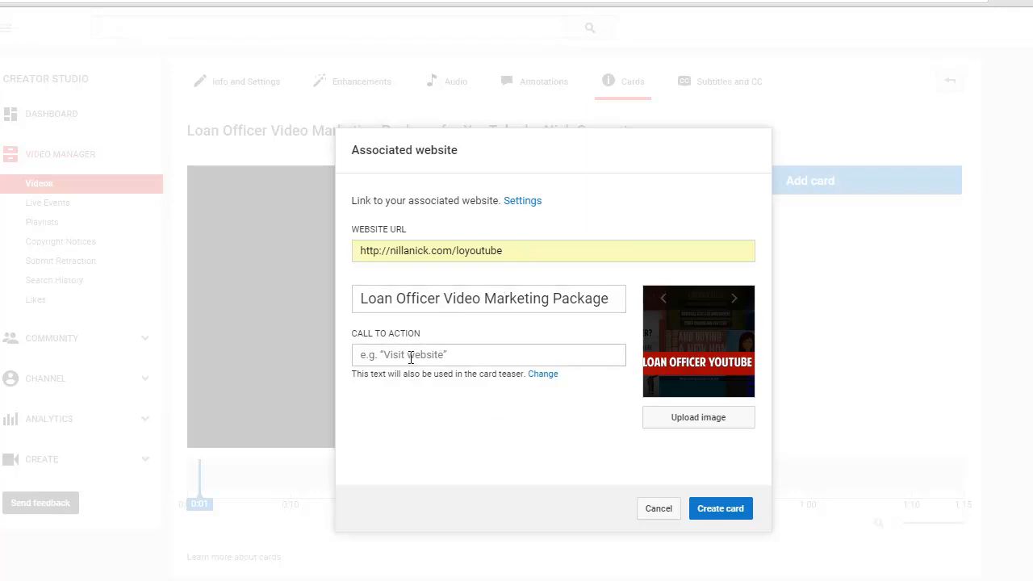
Set the card's call to action to the suggestion 'Need a Custom YouTube Channel?'
{"action": "left_click", "coordinate": [488, 355]}
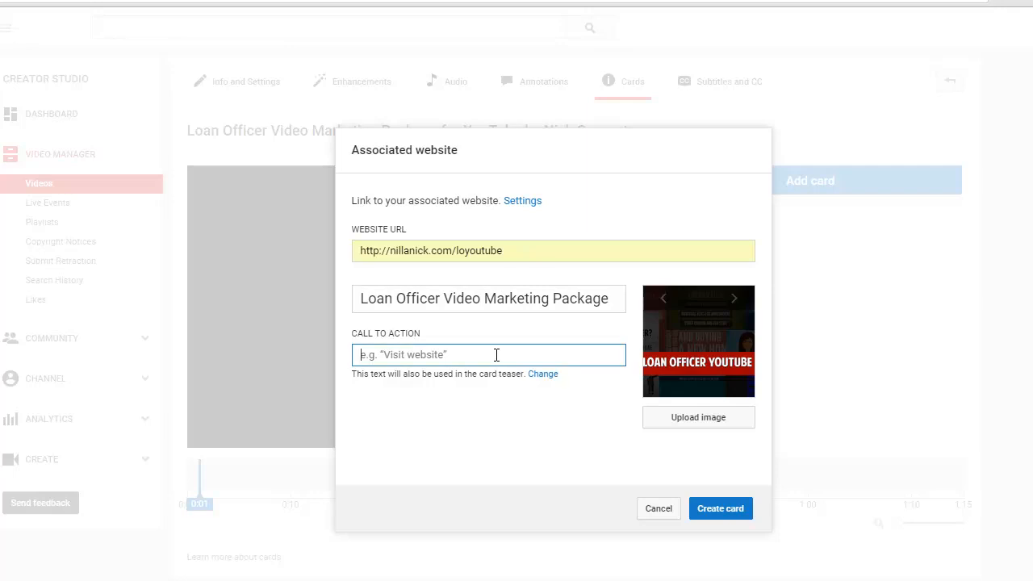
{"action": "type", "text": "Ne"}
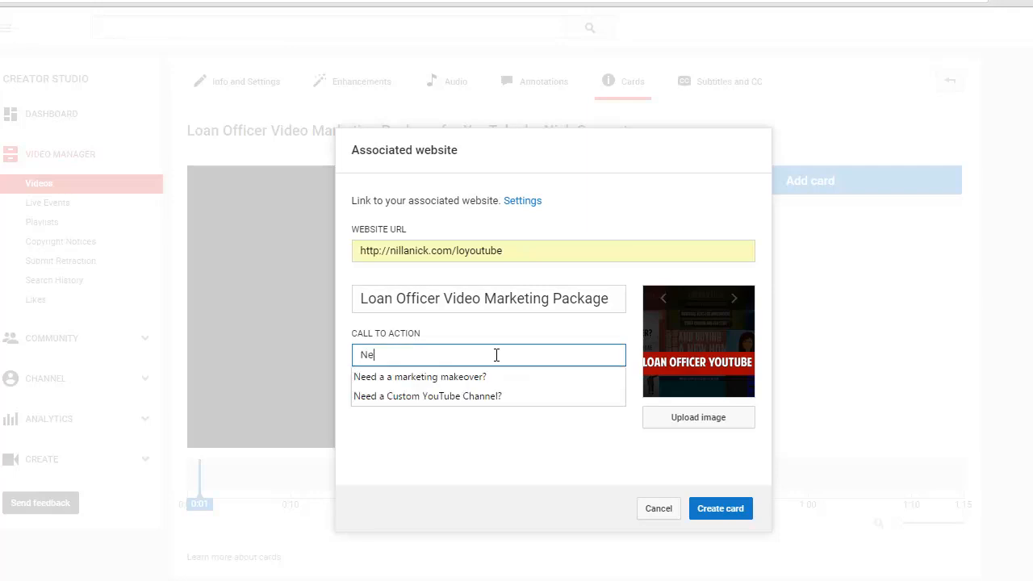
{"action": "left_click", "coordinate": [426, 396]}
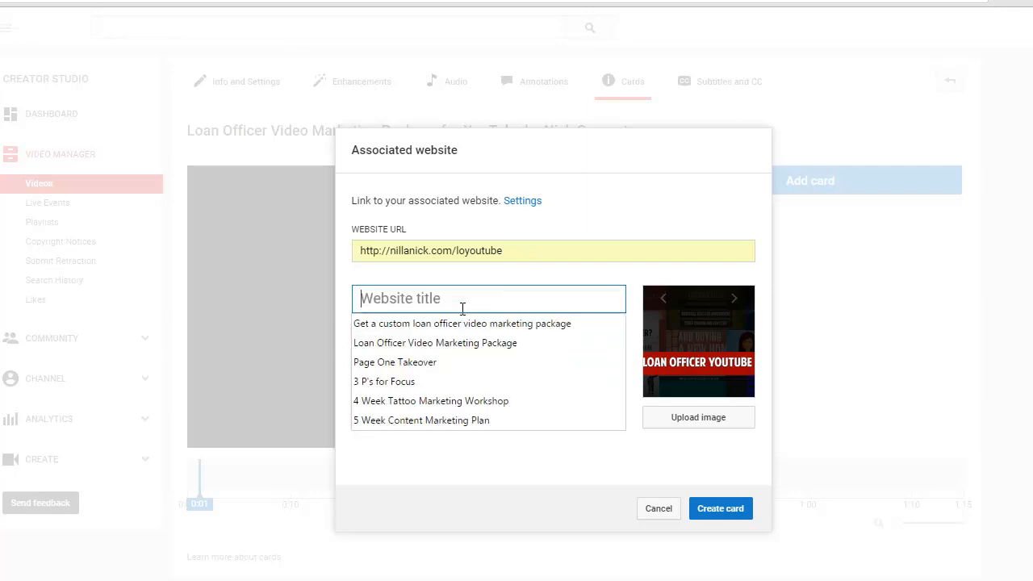
Replace the card title with 'Get a custom loan officer video marketing package', trimmed to the limit
{"action": "left_click", "coordinate": [462, 323]}
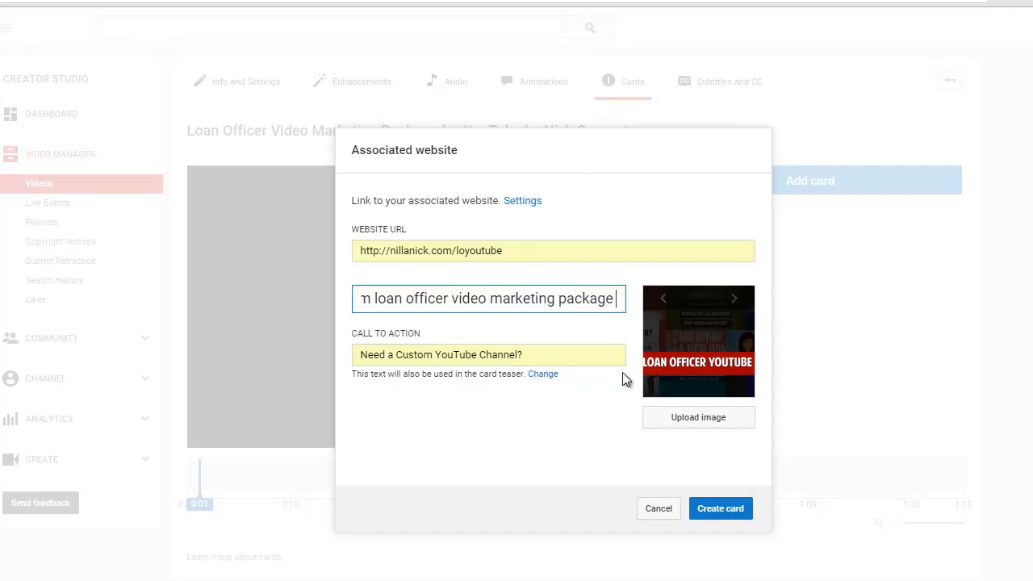
{"action": "type", "text": "f"}
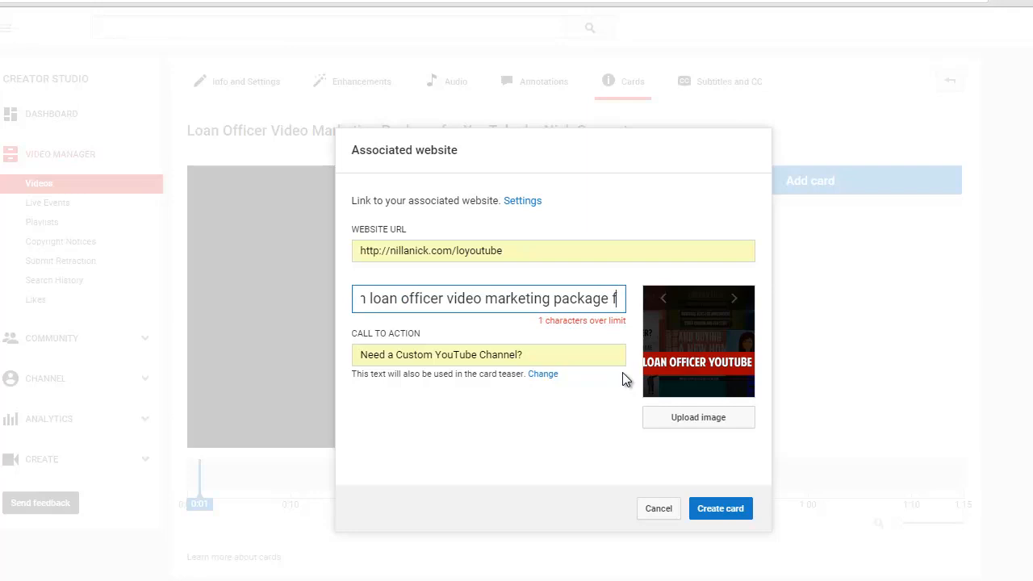
{"action": "key", "text": "Backspace"}
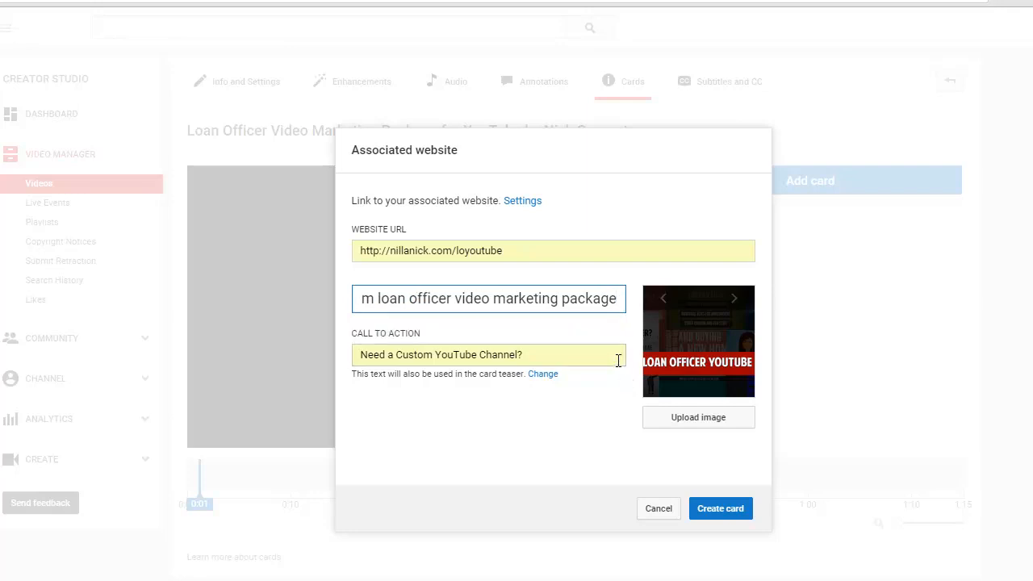
{"action": "type", "text": "v"}
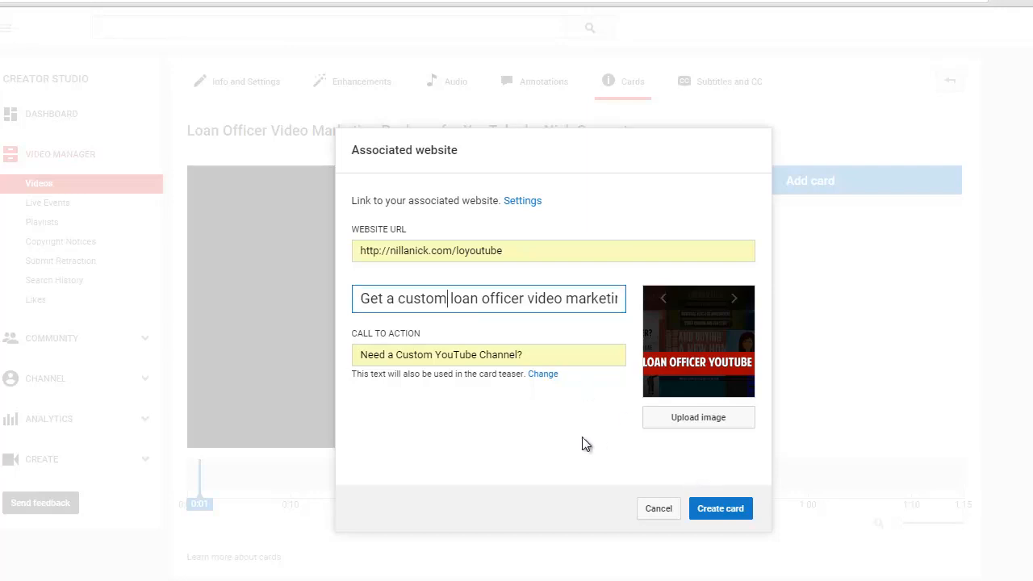
{"action": "mouse_move", "coordinate": [658, 423]}
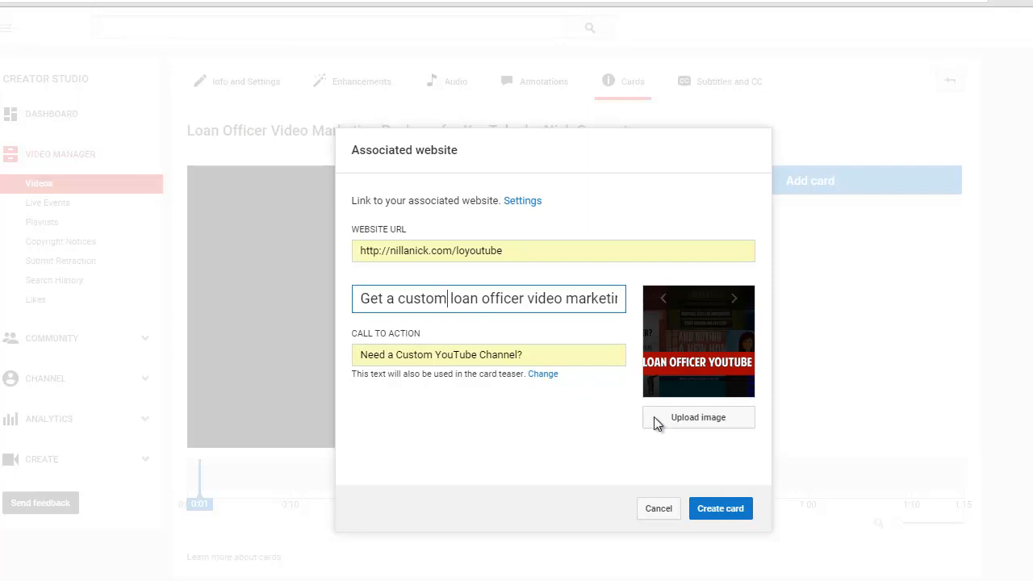
{"action": "mouse_move", "coordinate": [666, 342]}
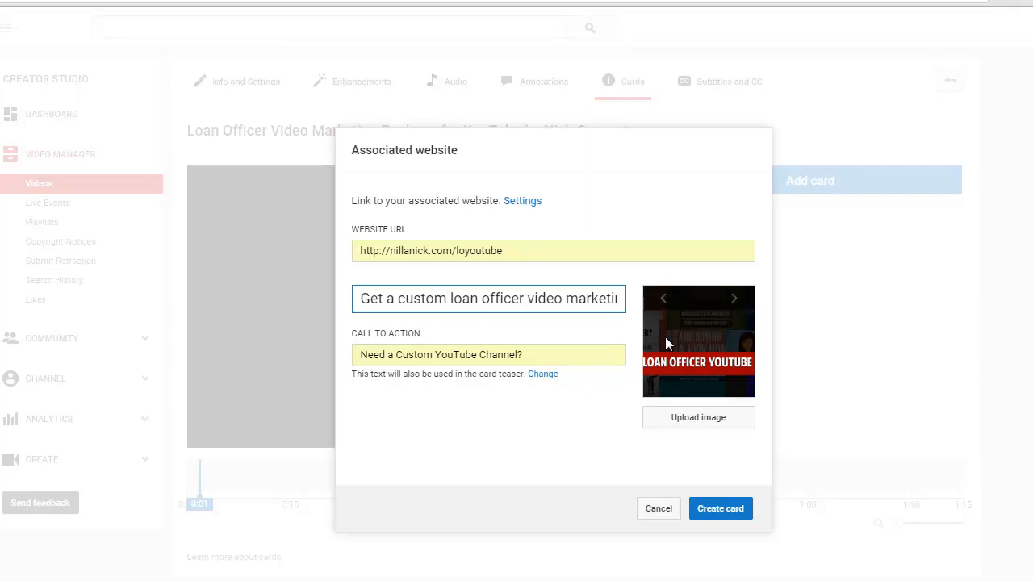
{"action": "mouse_move", "coordinate": [697, 417]}
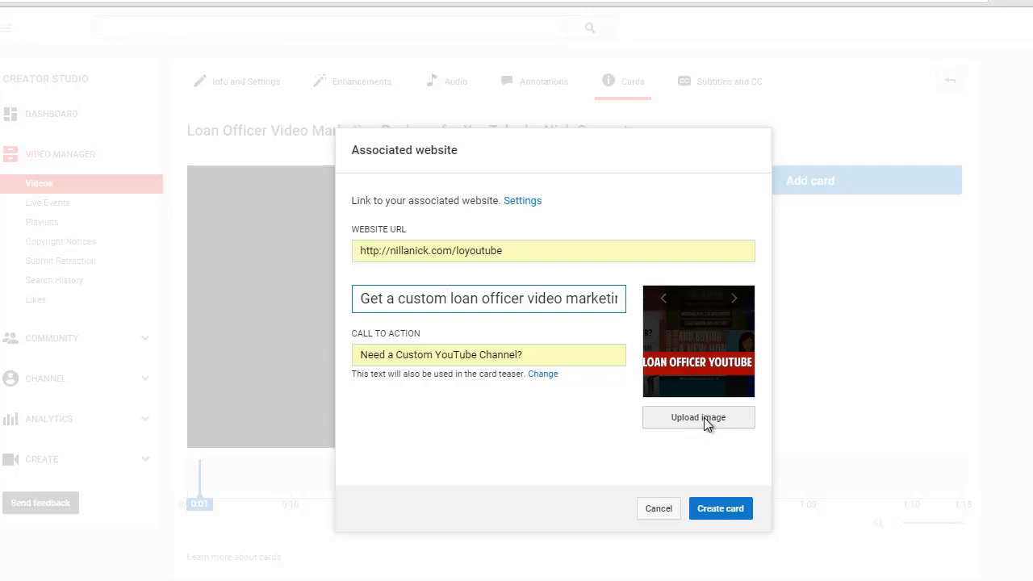
Confirm the card fields and submit the associated website card for creation
{"action": "left_click", "coordinate": [447, 297]}
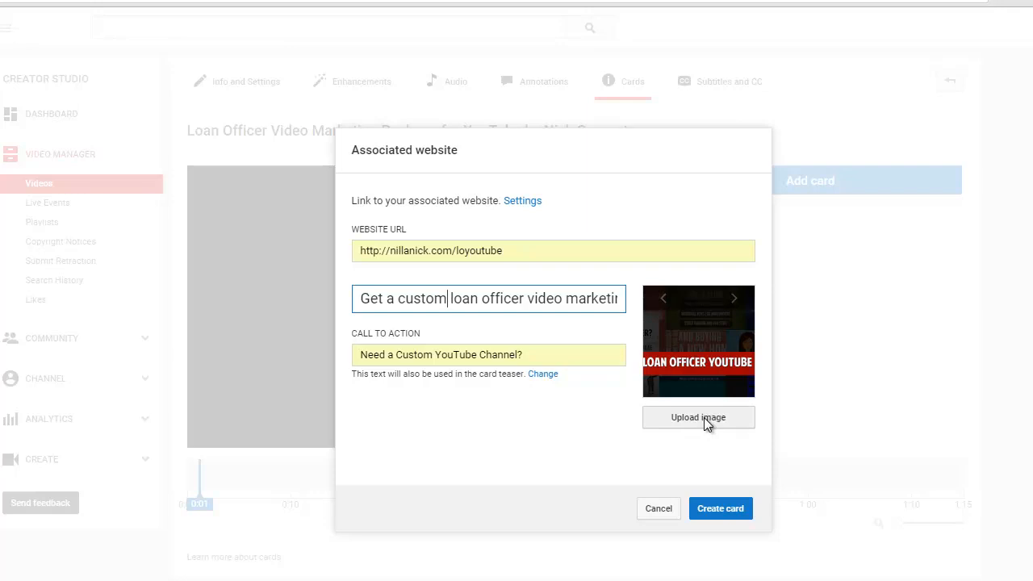
{"action": "mouse_move", "coordinate": [713, 444]}
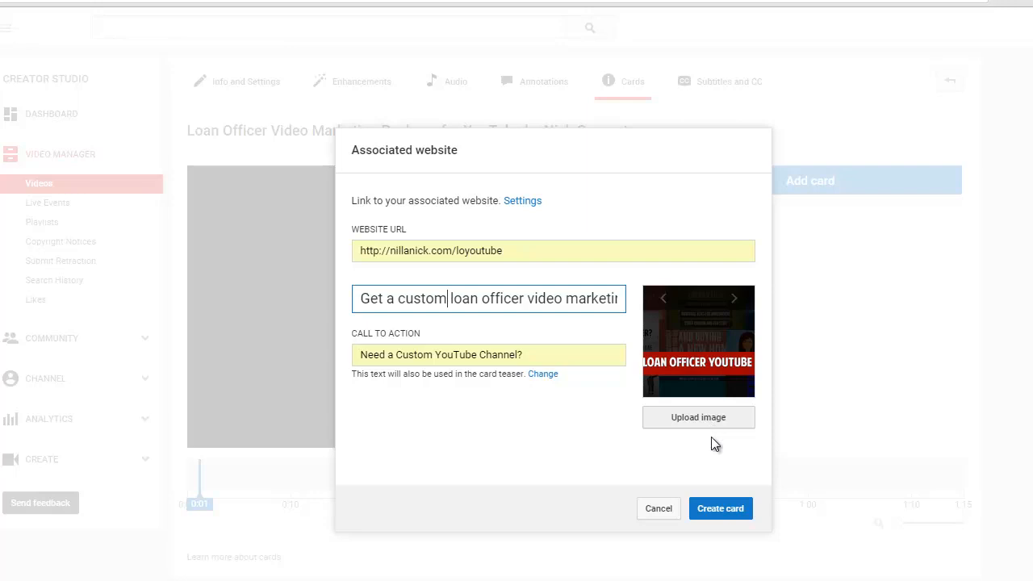
{"action": "left_click", "coordinate": [719, 506]}
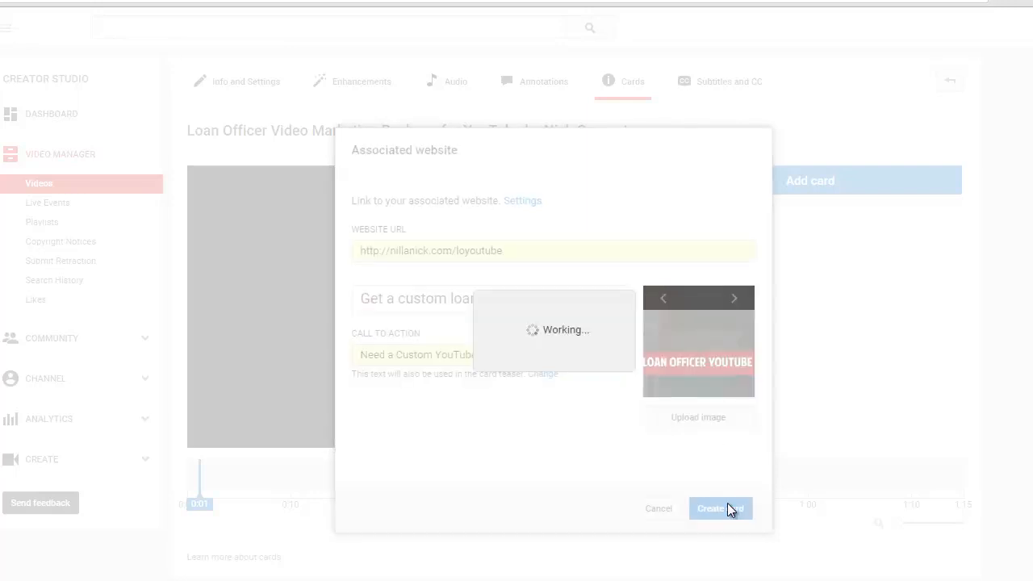
With the card saved at 0:01, expand its teaser on the preview player to show the full panel
{"action": "left_click", "coordinate": [719, 508]}
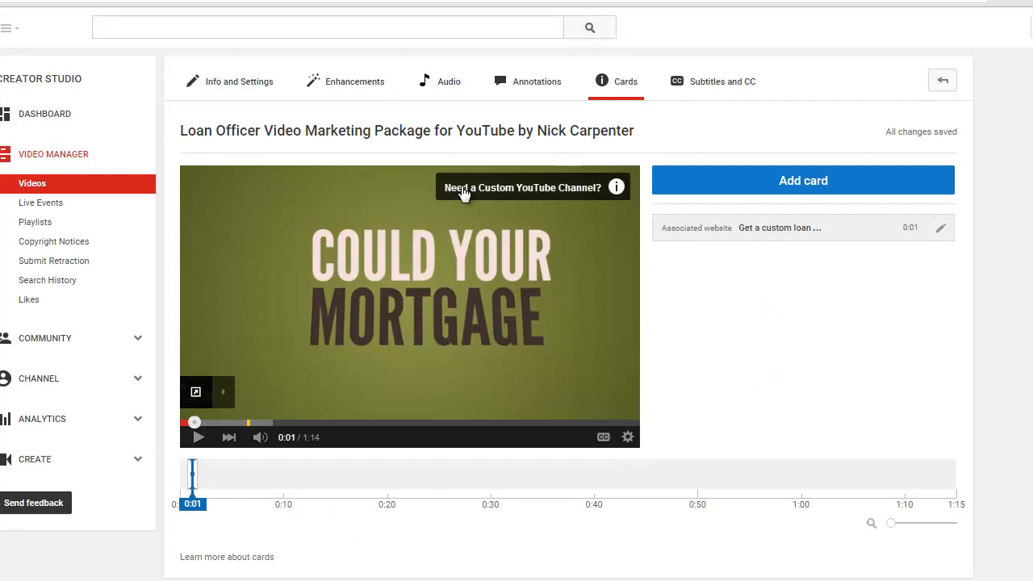
{"action": "left_click", "coordinate": [616, 188]}
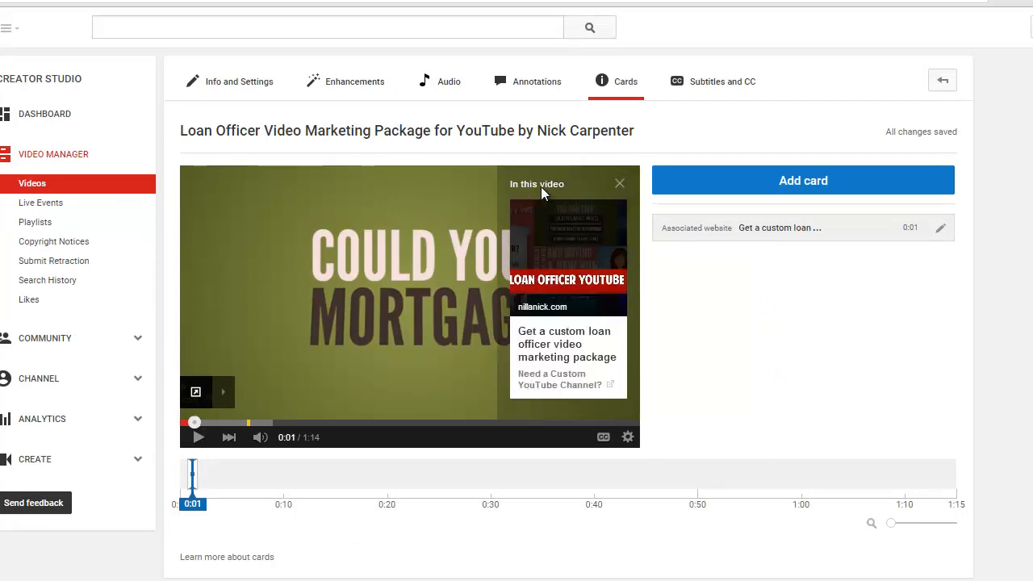
{"action": "mouse_move", "coordinate": [562, 368]}
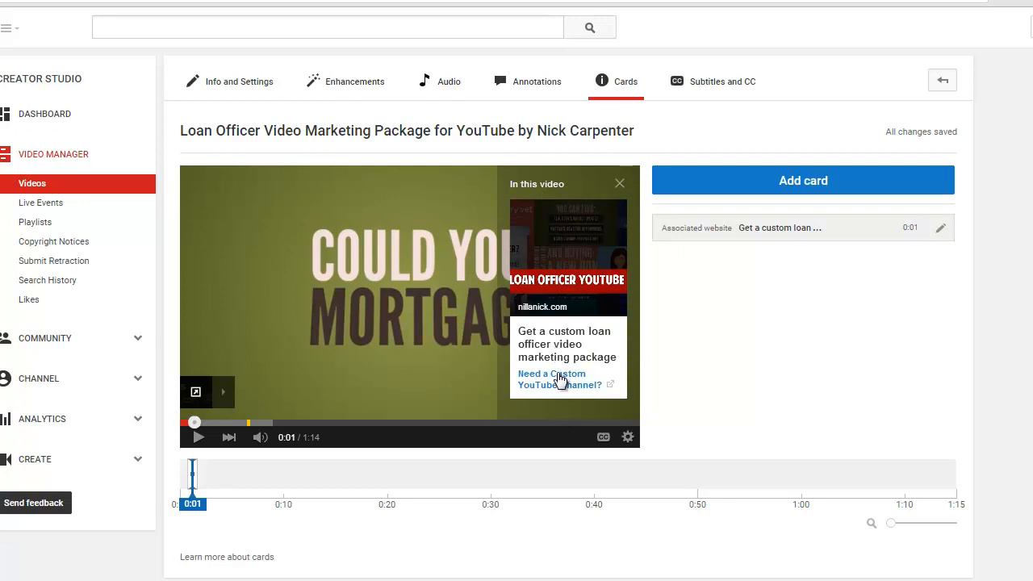
{"action": "mouse_move", "coordinate": [184, 213]}
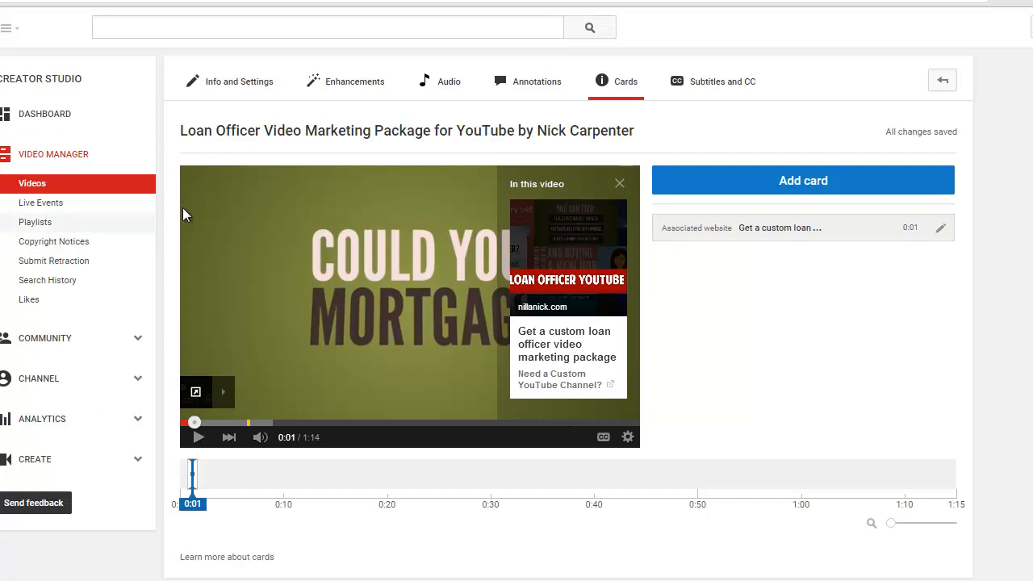
{"action": "mouse_move", "coordinate": [382, 129]}
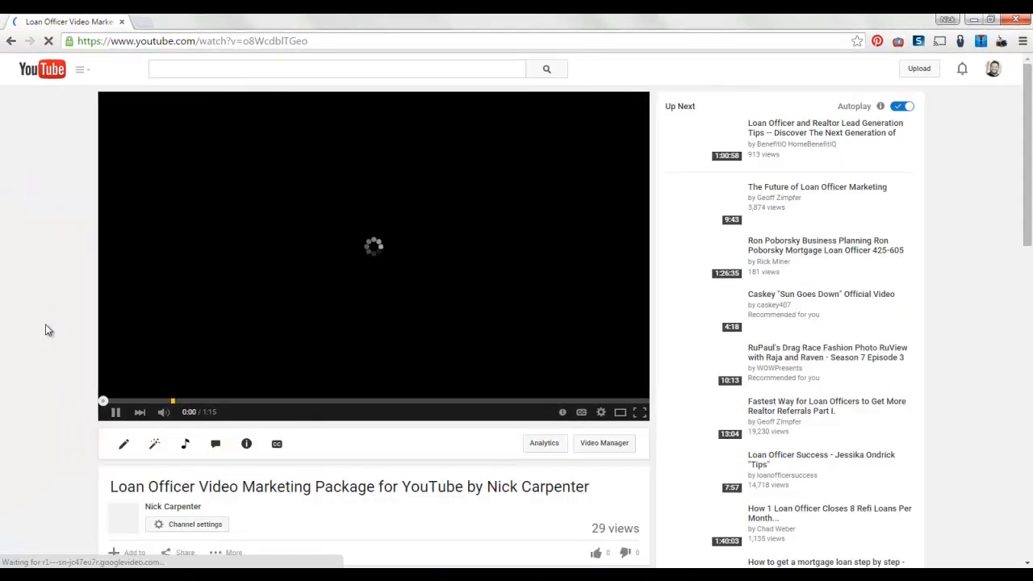
Play the video from the start so the 'Need a Custom YouTube Channel?' teaser appears
{"action": "left_click", "coordinate": [116, 411]}
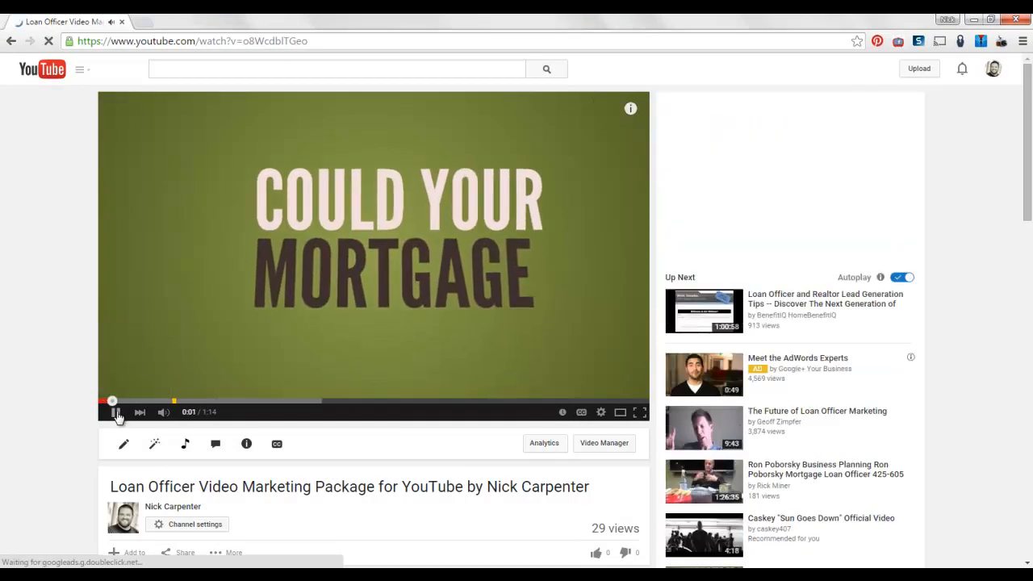
{"action": "left_click", "coordinate": [116, 413]}
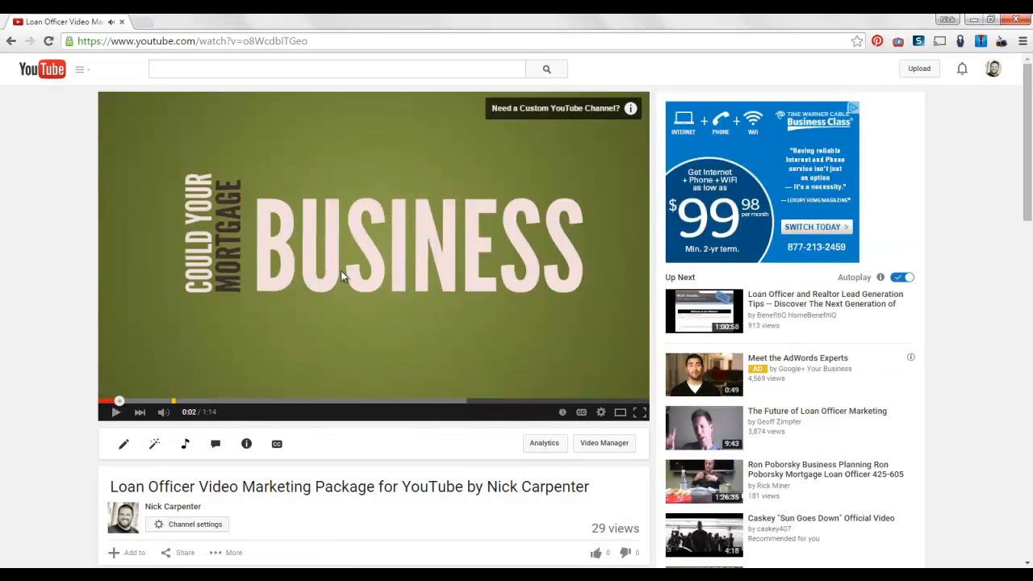
{"action": "mouse_move", "coordinate": [577, 59]}
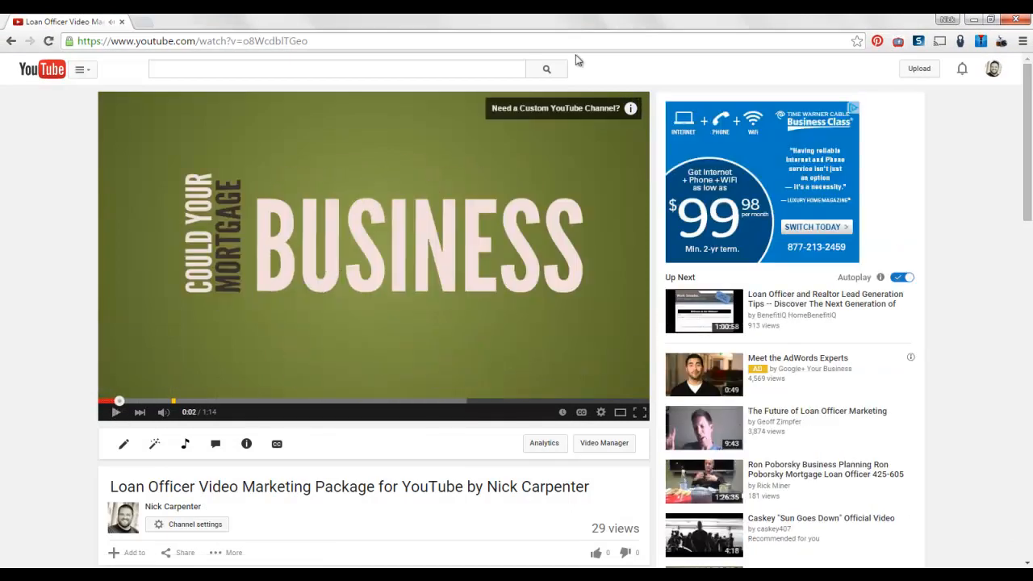